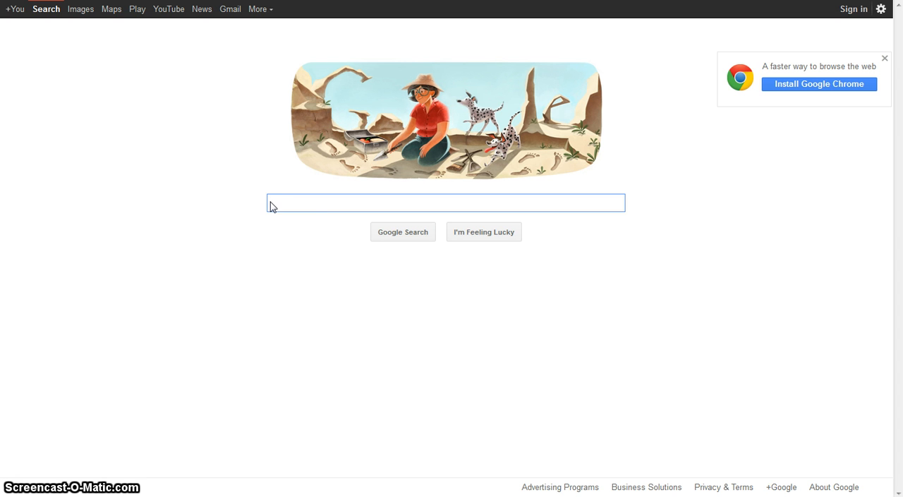
# Search Google for 'QR code' to find the GOQR.me generator.
pyautogui.write('Q')
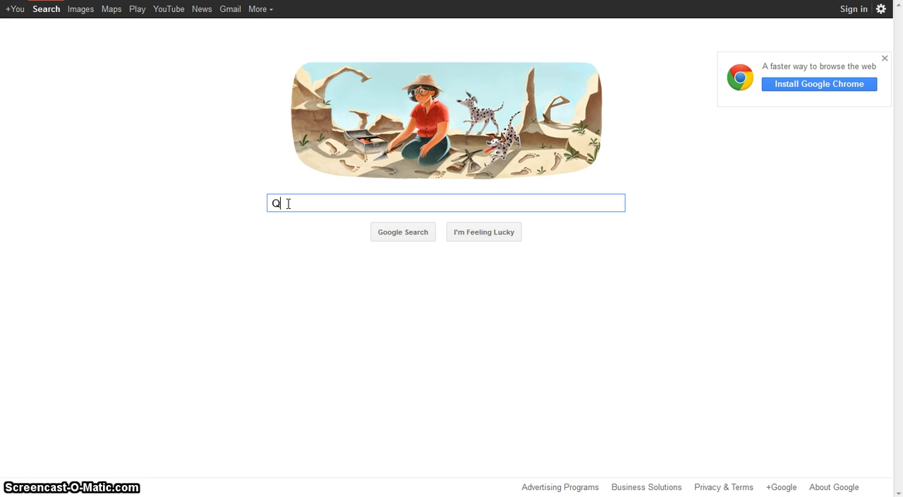
pyautogui.write('R')
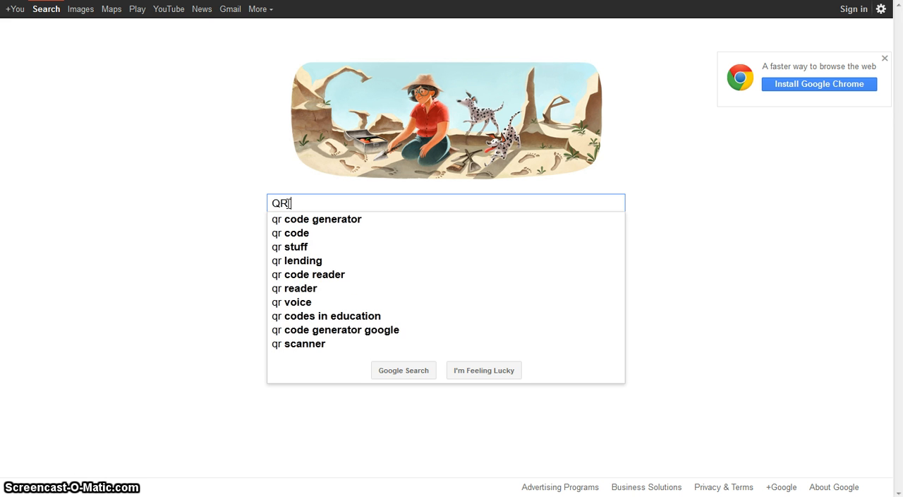
pyautogui.write('code')
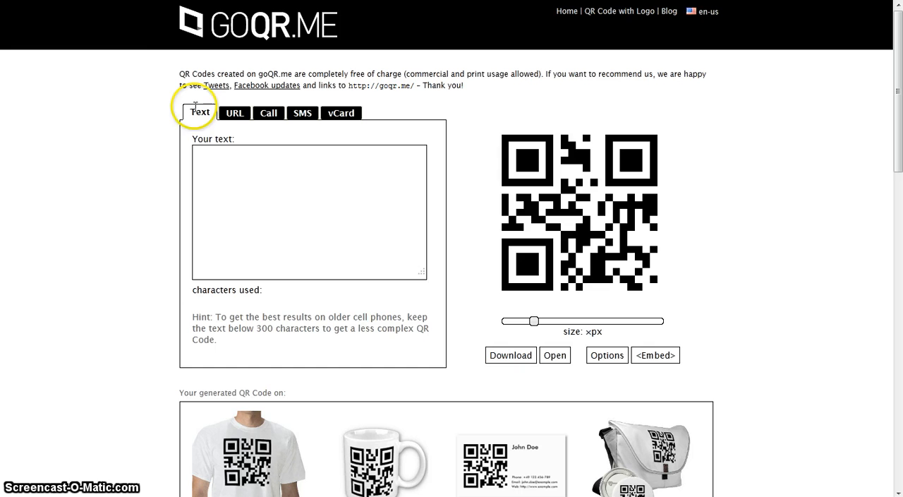
pyautogui.moveTo(257, 145)
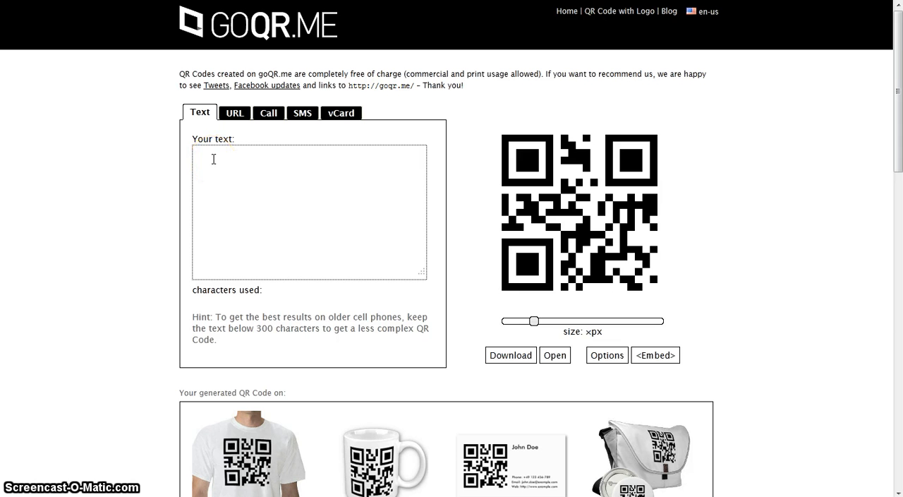
# Enter 'hi' in the Your text box so a matching QR code is generated.
pyautogui.click(309, 212)
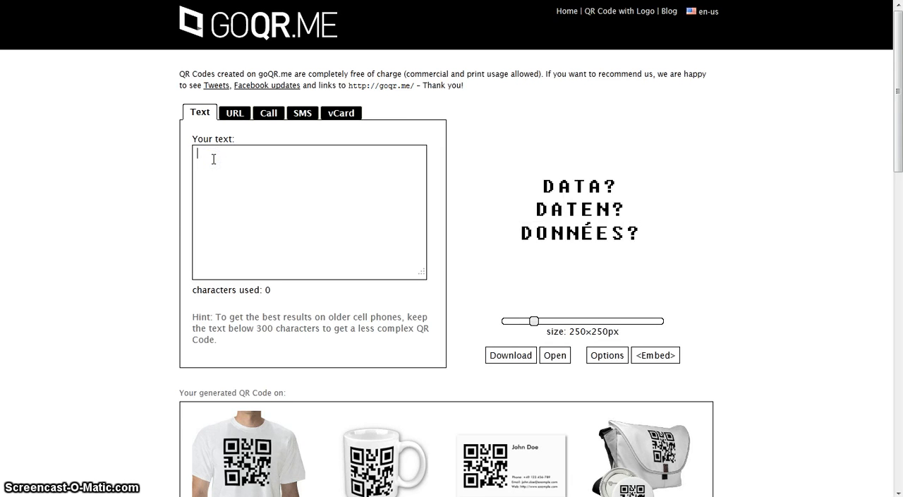
pyautogui.write('hi')
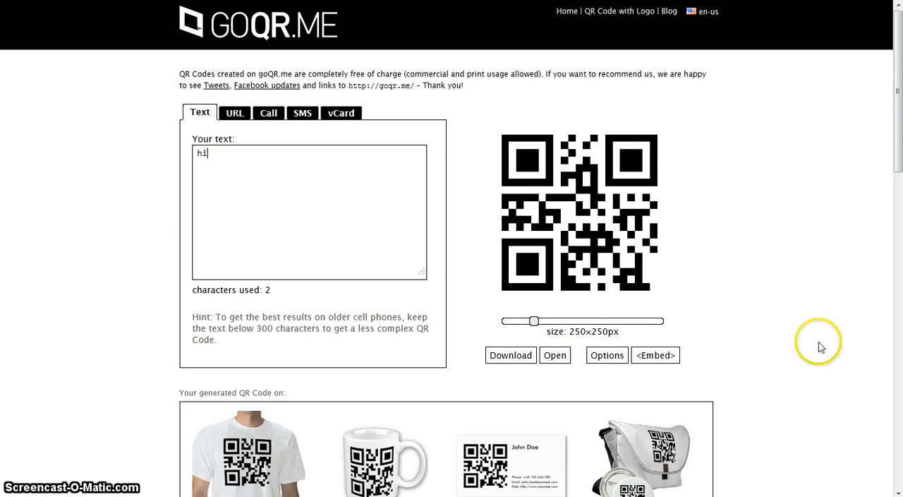
pyautogui.moveTo(438, 402)
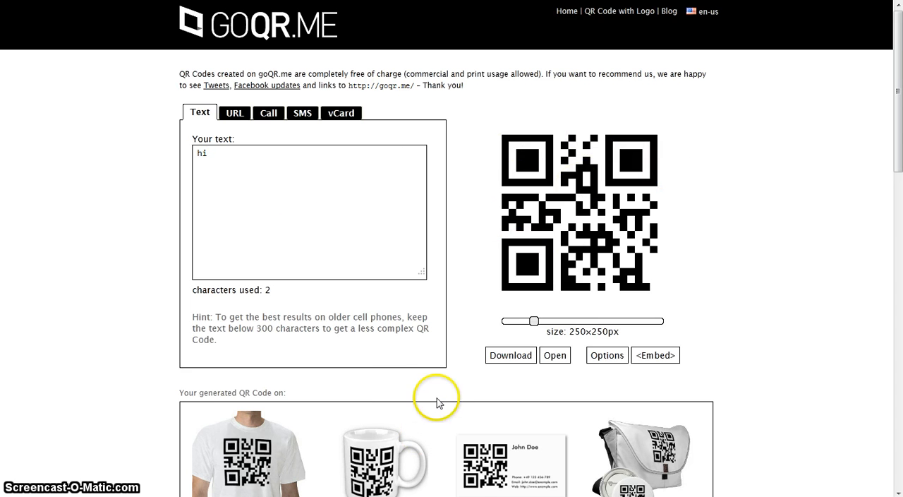
pyautogui.moveTo(431, 344)
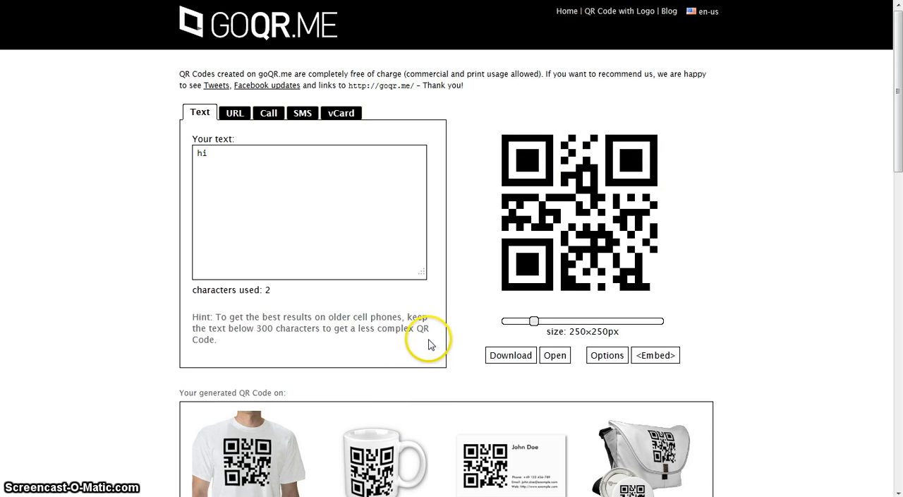
pyautogui.moveTo(450, 325)
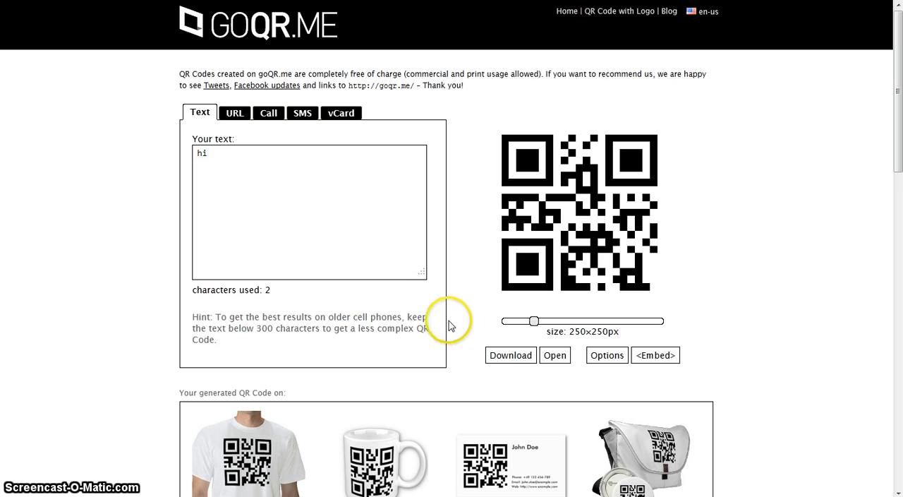